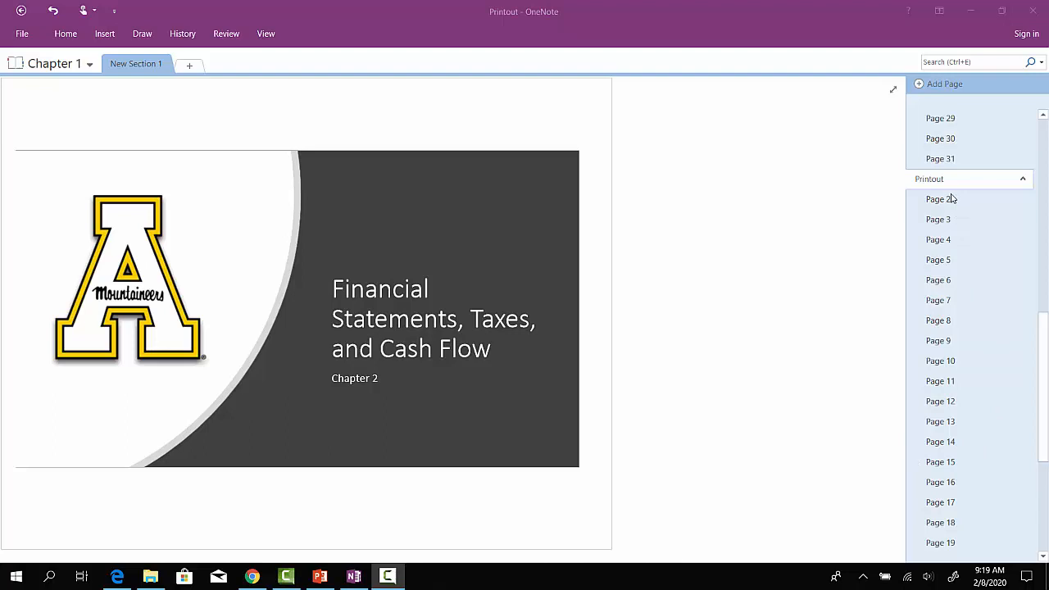
Switch to Page 2 of the Chapter 2 printout from the page list
left_click(941, 199)
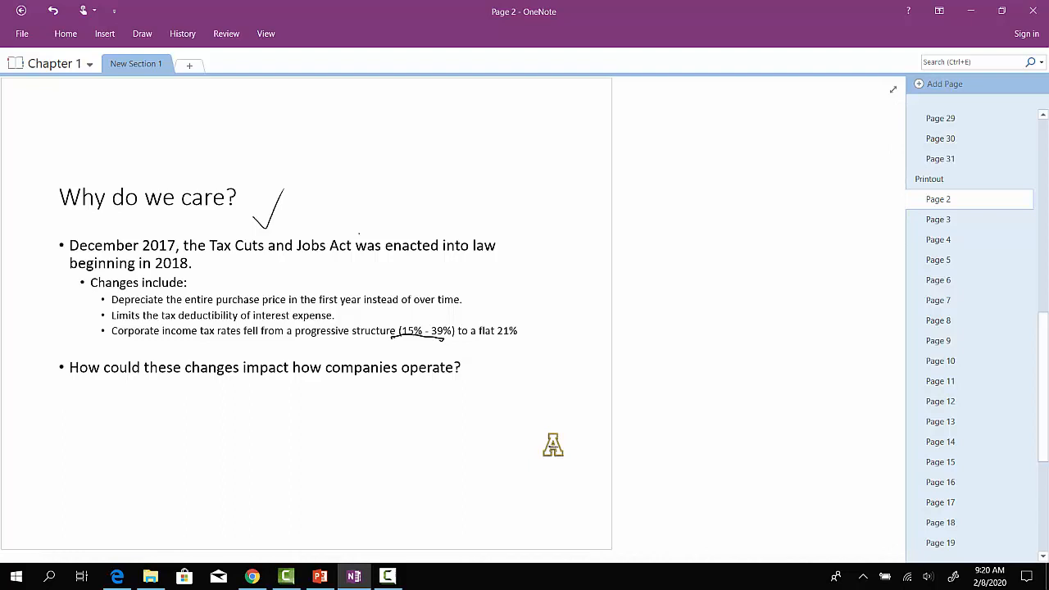
Ink an underline under 'flat 21%' and a checkmark right of the Changes bullets
left_click_drag(475, 345, 518, 348)
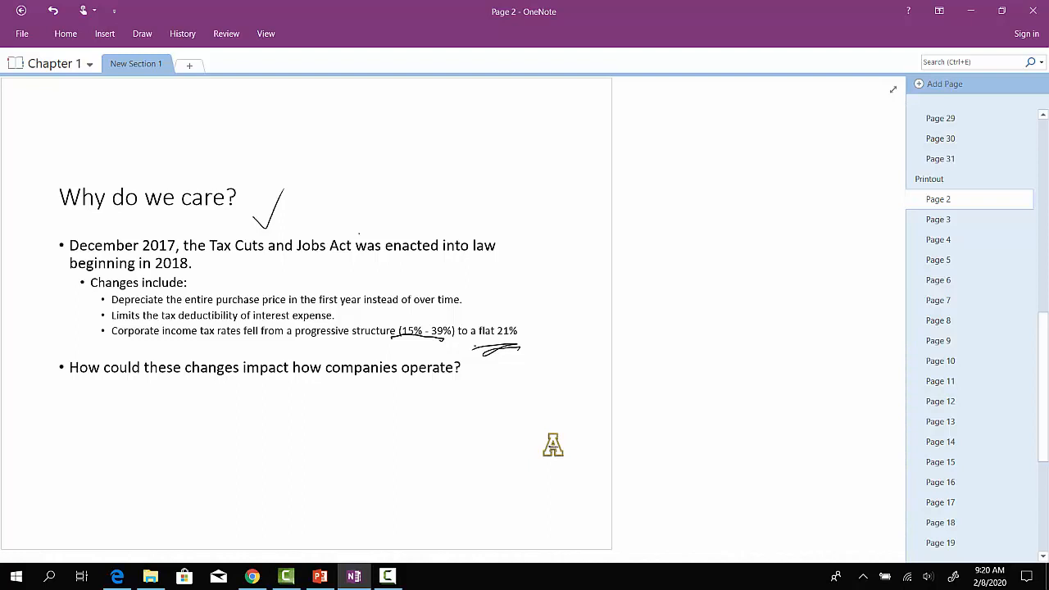
left_click_drag(472, 308, 505, 260)
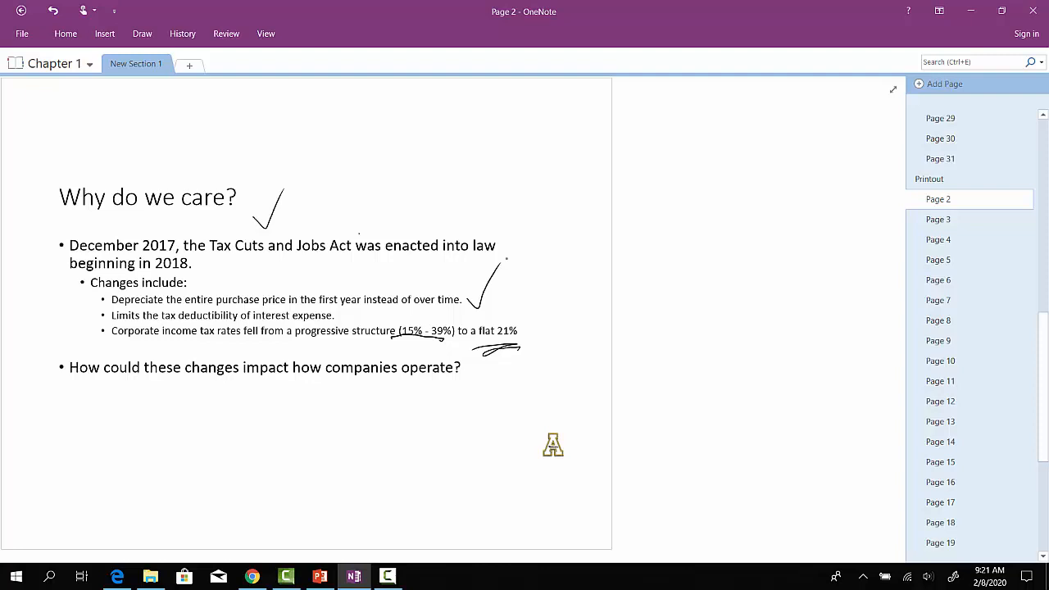
Ink underlines on 'entire purchase price' and 'interest expense' with a checkmark left of the bullets
left_click_drag(423, 315, 456, 315)
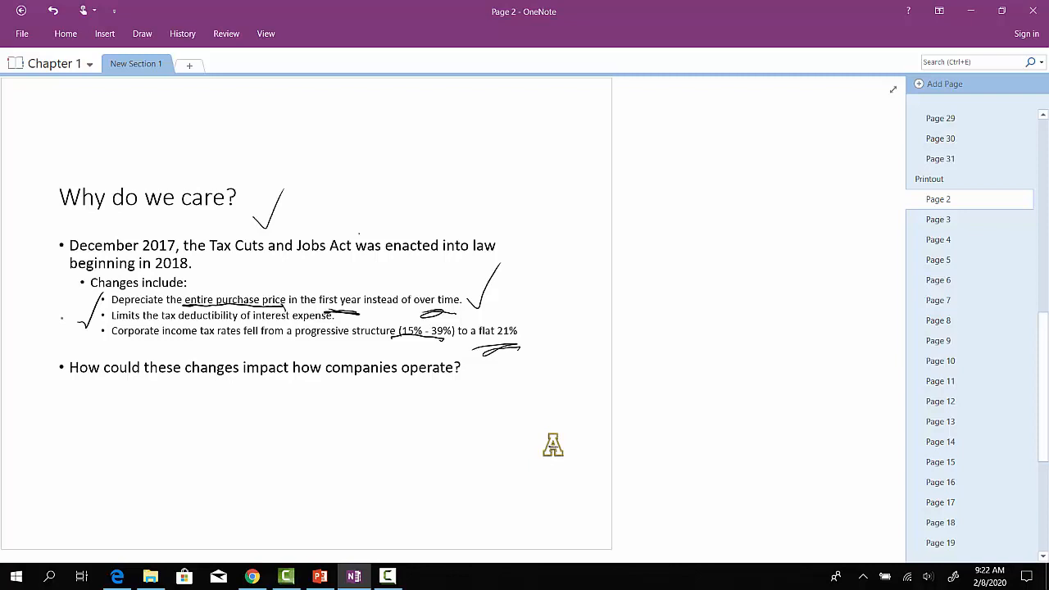
Ink a downward arrow and handwrite 'Mortgage Interest' and 'Student Loan' below the question
left_click_drag(24, 328, 221, 427)
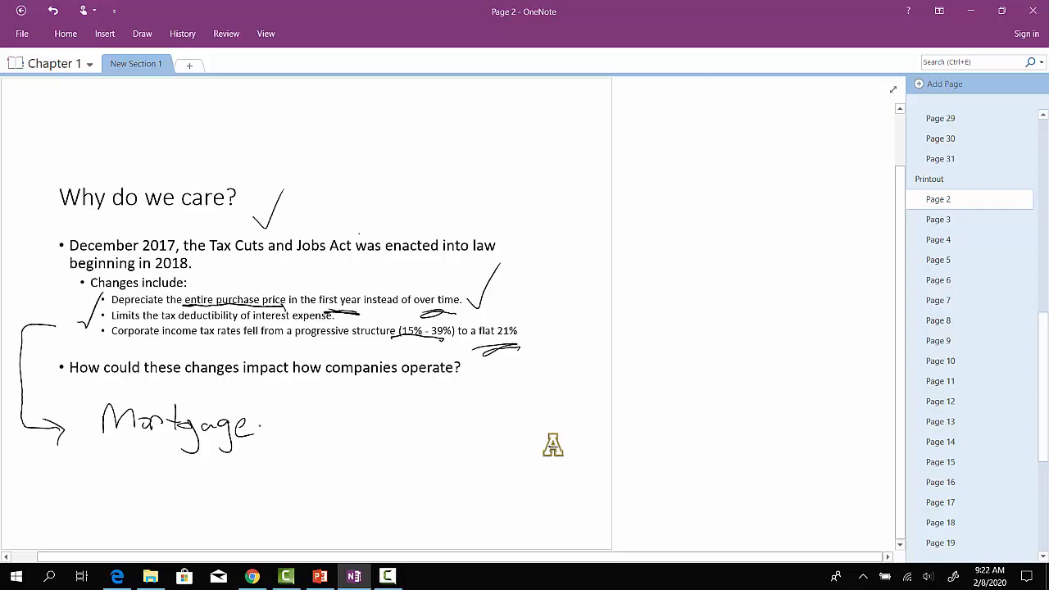
left_click_drag(282, 423, 423, 423)
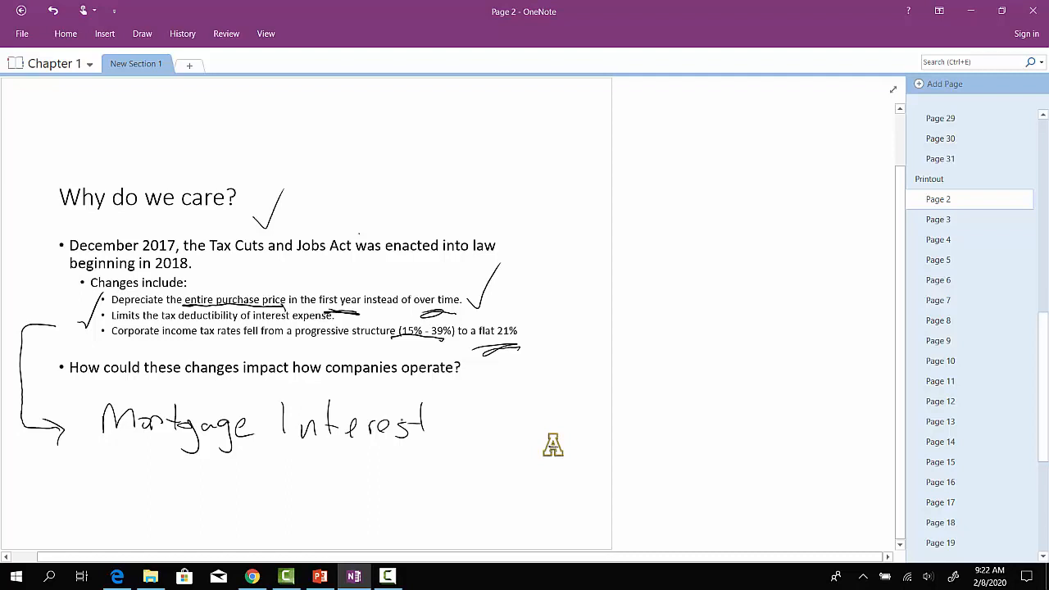
left_click_drag(102, 472, 369, 472)
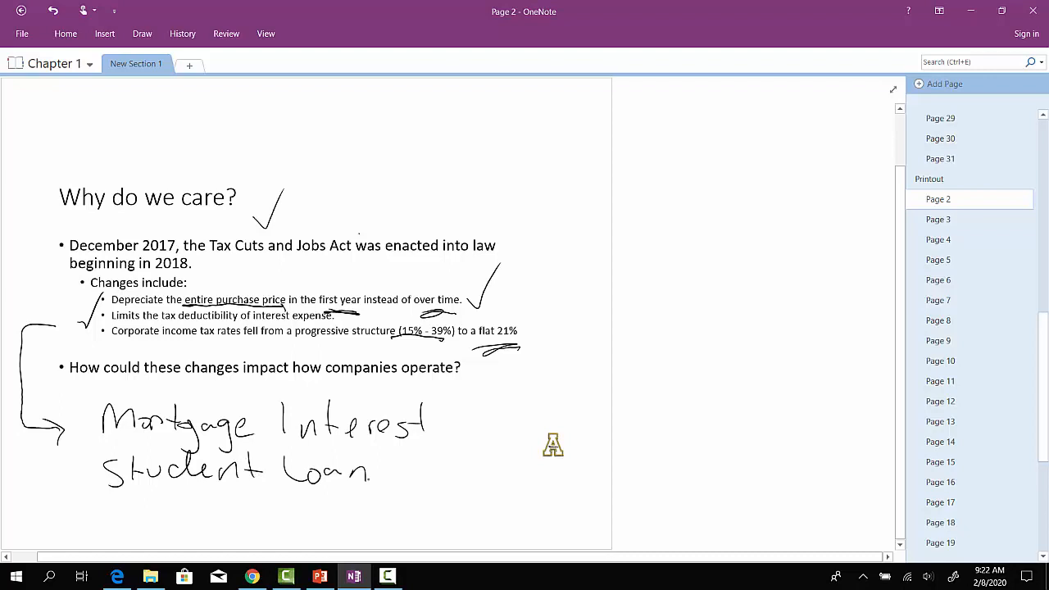
left_click_drag(410, 467, 541, 459)
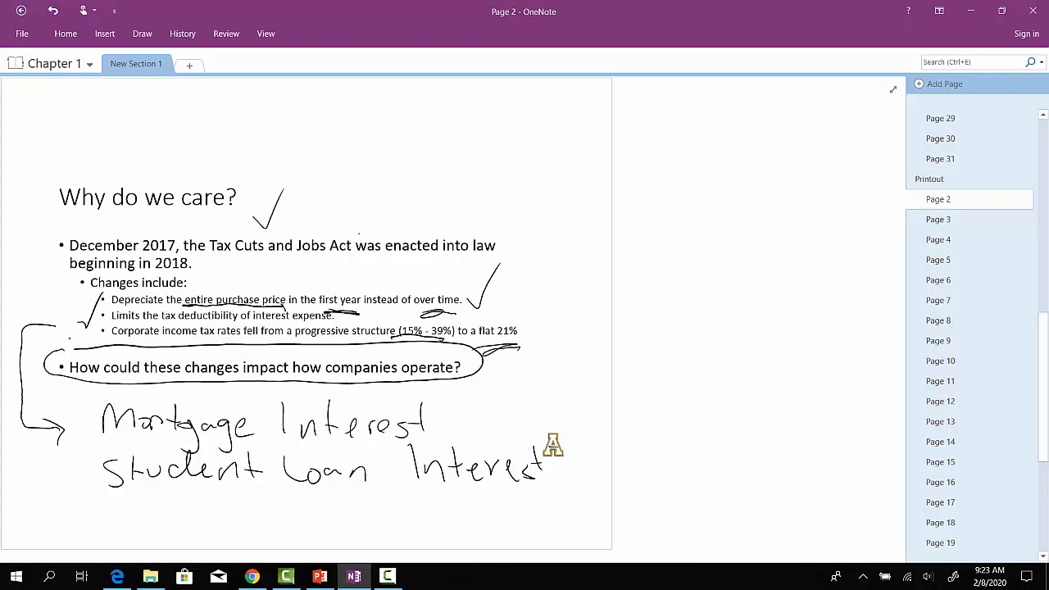
Switch to Page 3, the 'Why do we care?' balance sheet slide
left_click(938, 219)
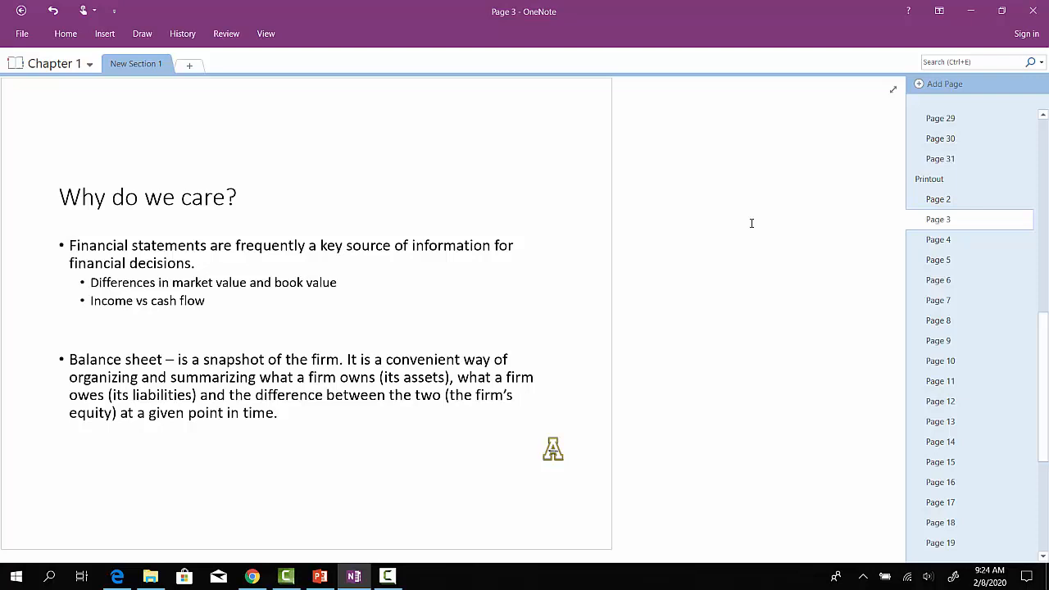
Ink underlines on 'key source of information for', 'market value', 'book value' and 'Income vs cash flow'
left_click_drag(315, 262, 483, 266)
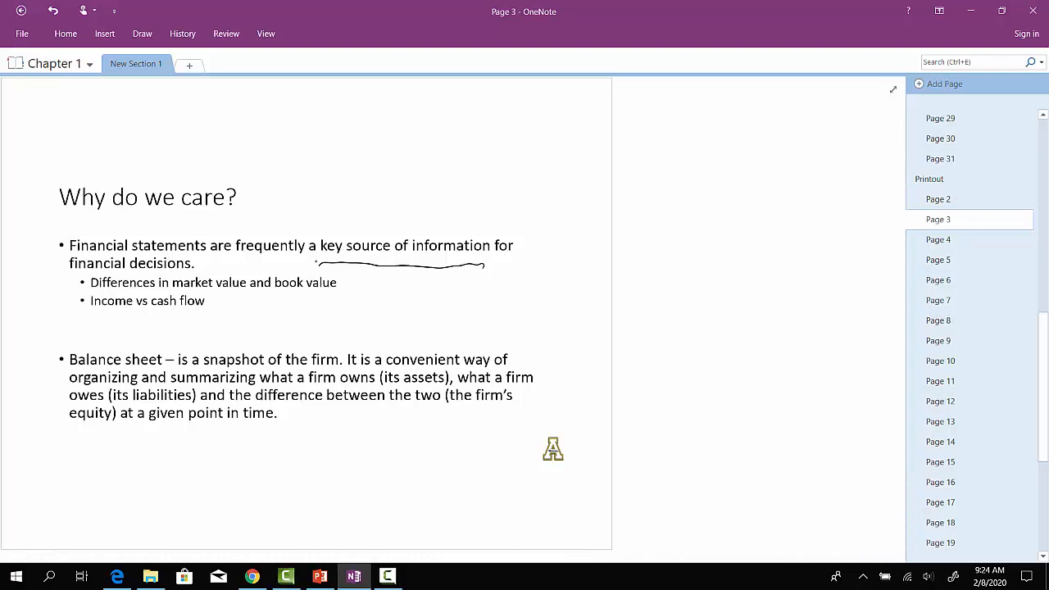
left_click_drag(279, 293, 331, 292)
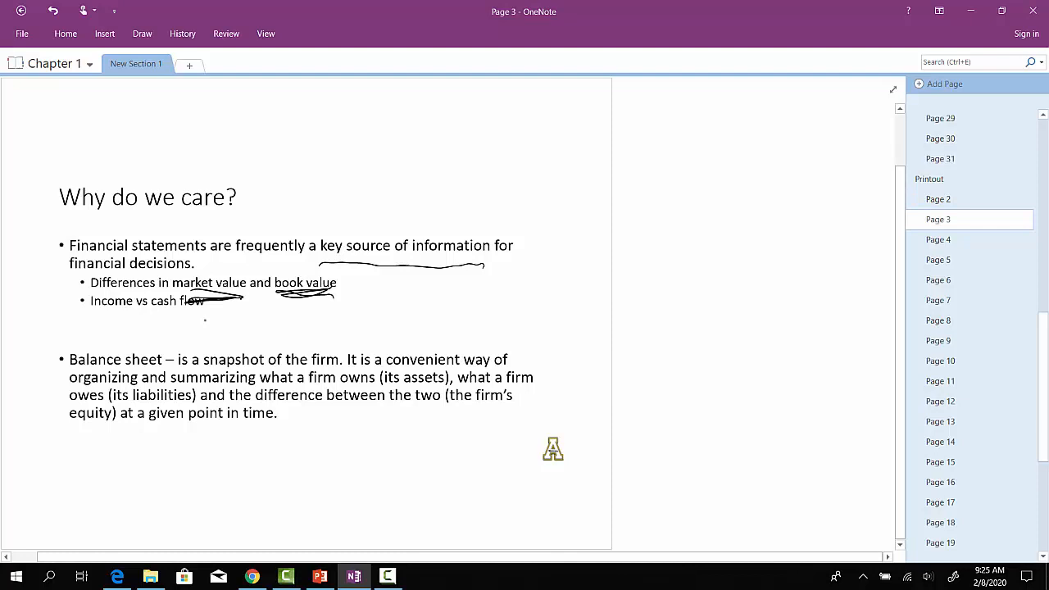
left_click_drag(82, 322, 207, 321)
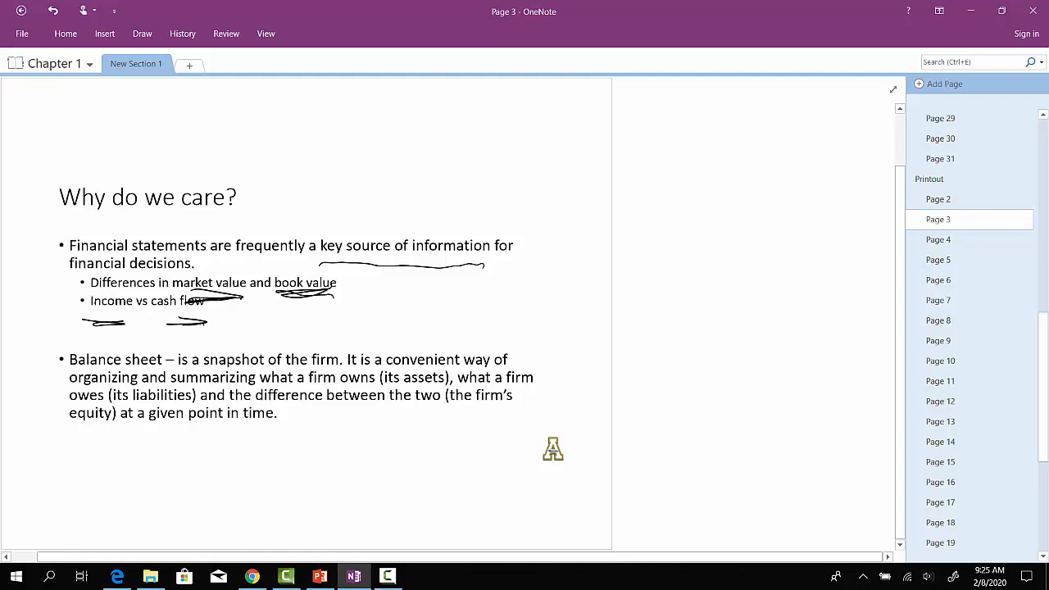